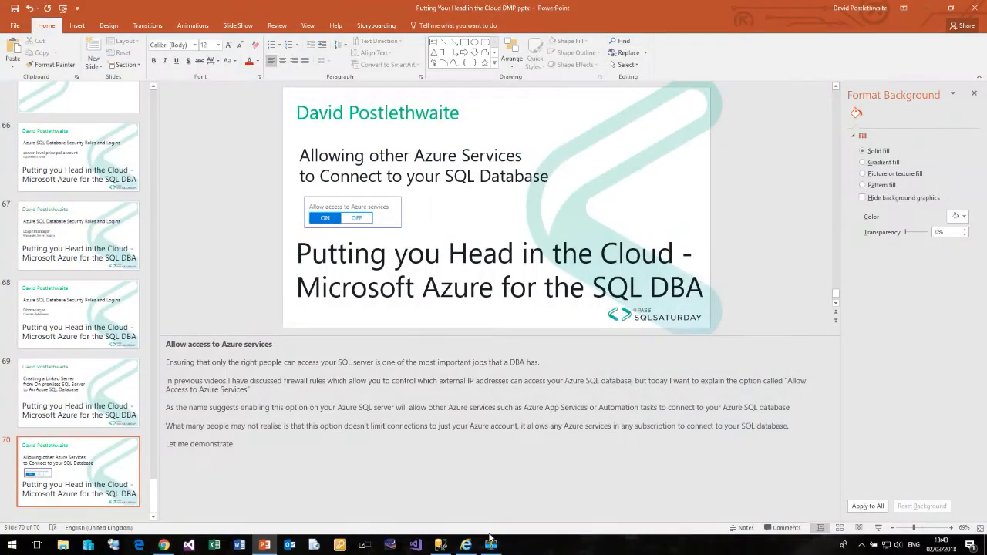
mouse_move(466, 532)
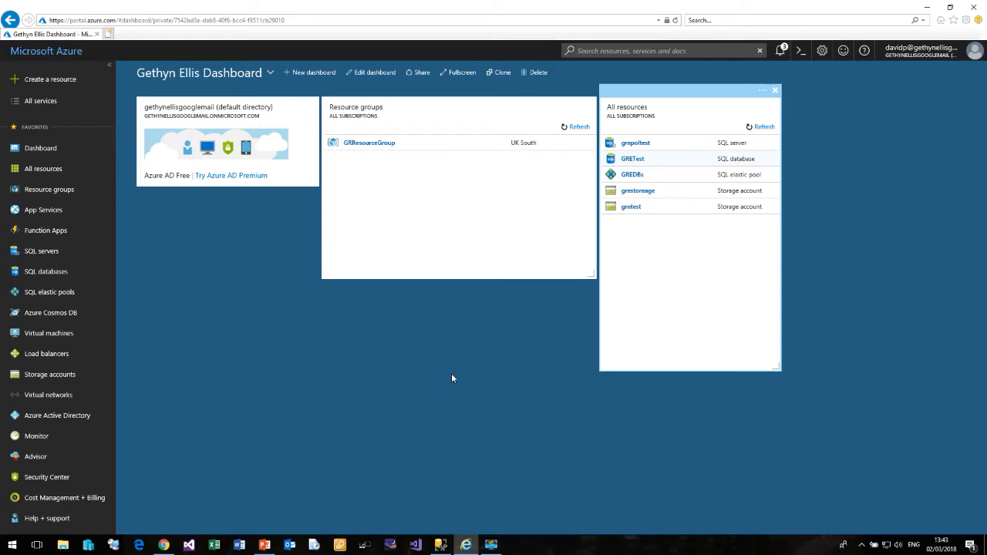
mouse_move(666, 154)
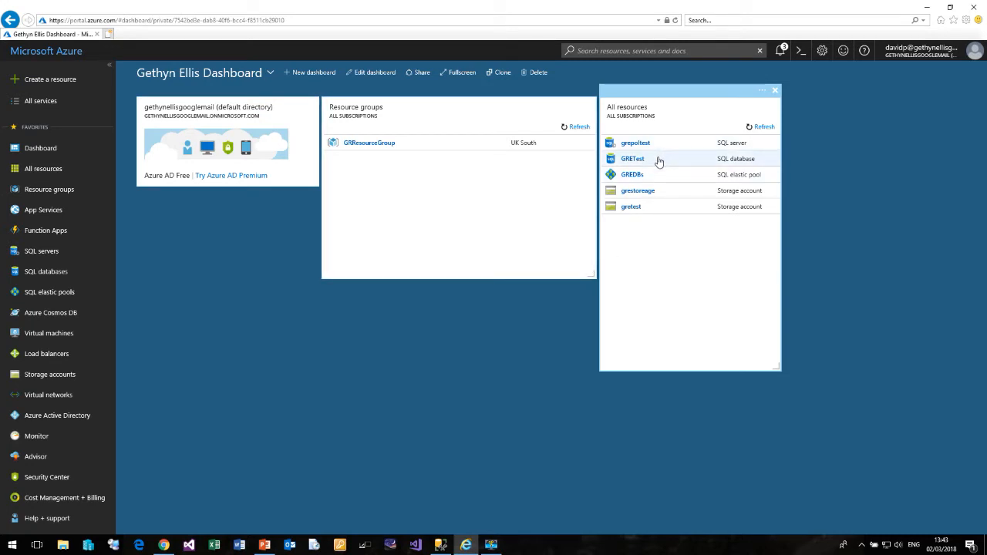
mouse_move(636, 144)
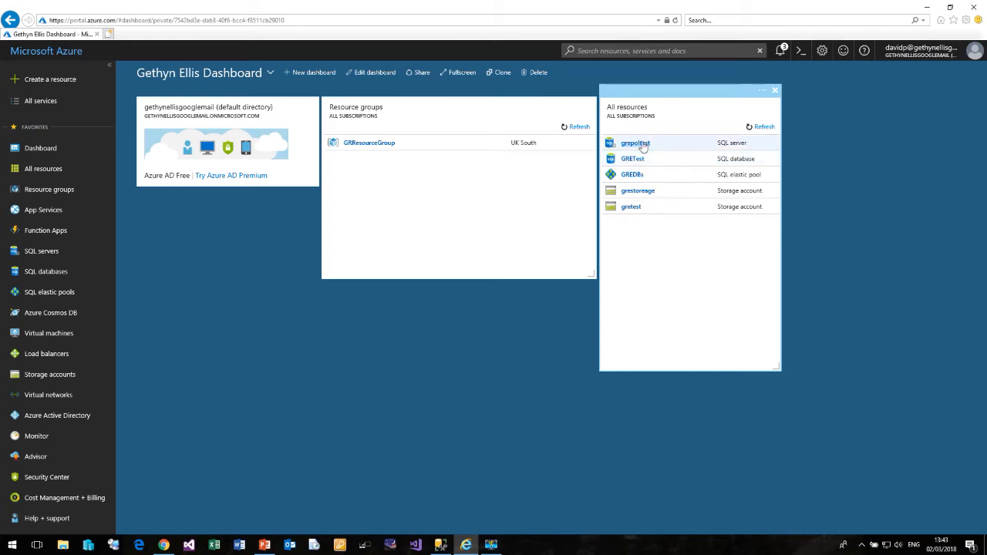
Open the grepotest SQL server from the dashboard's All resources tile.
click(636, 142)
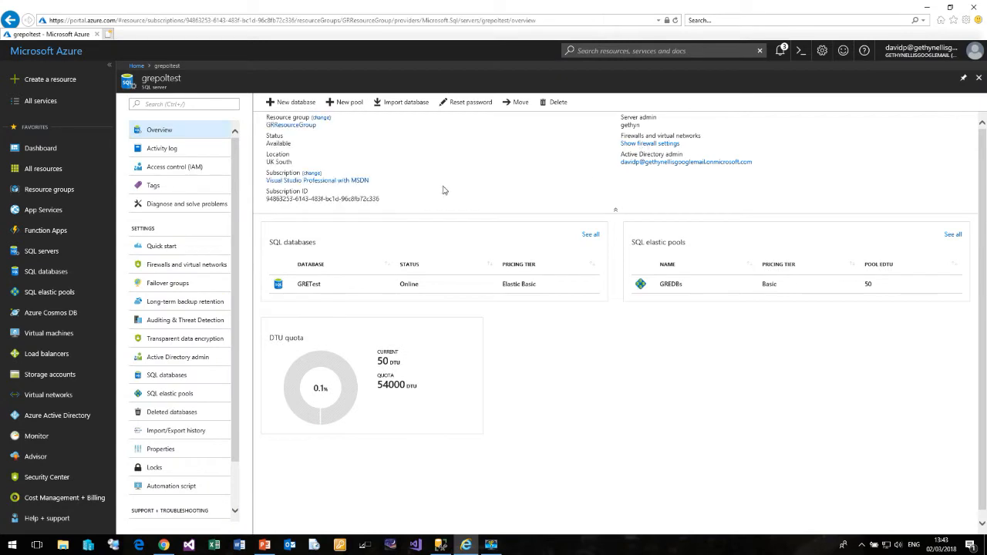
mouse_move(620, 154)
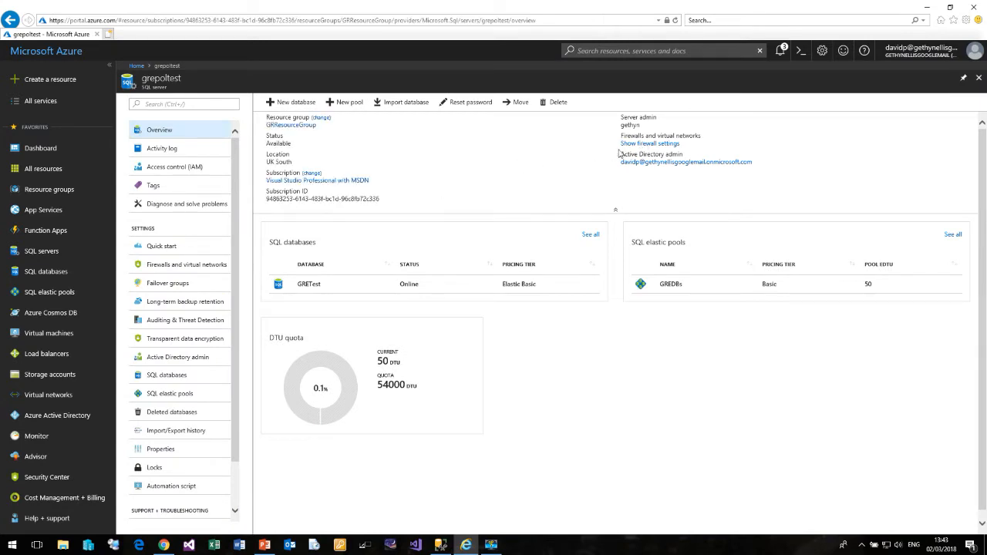
mouse_move(649, 144)
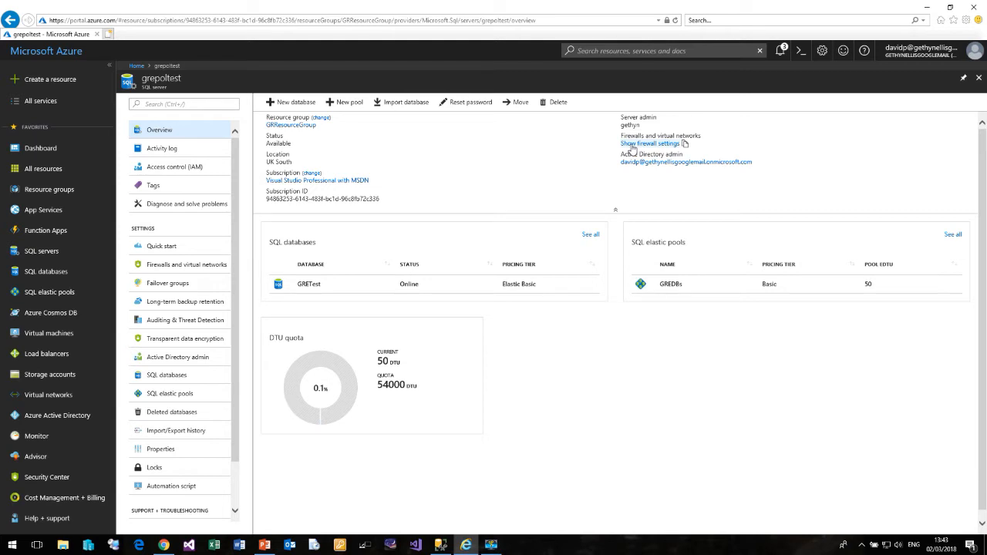
Turn Allow access to Azure services ON in grepotest's firewall settings, save, and confirm.
click(185, 264)
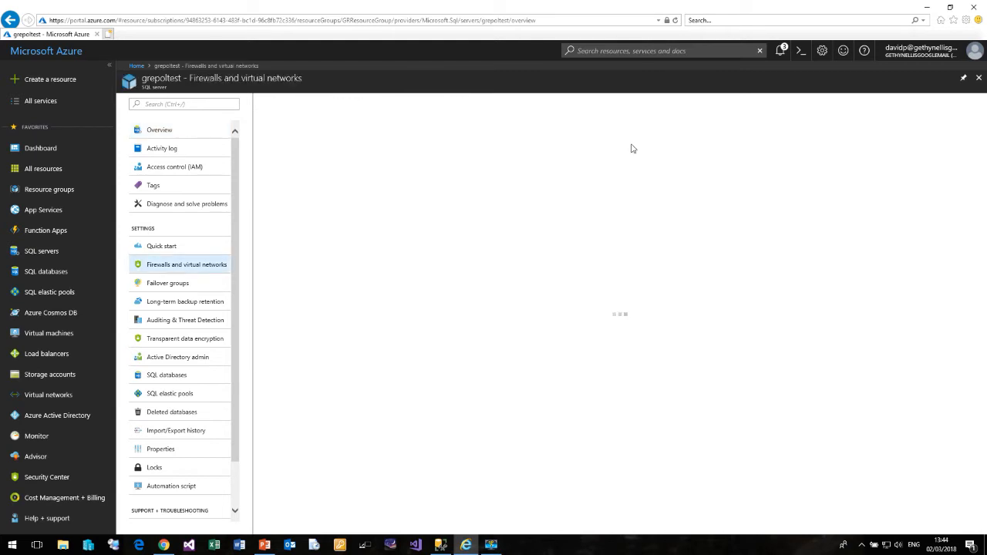
click(185, 265)
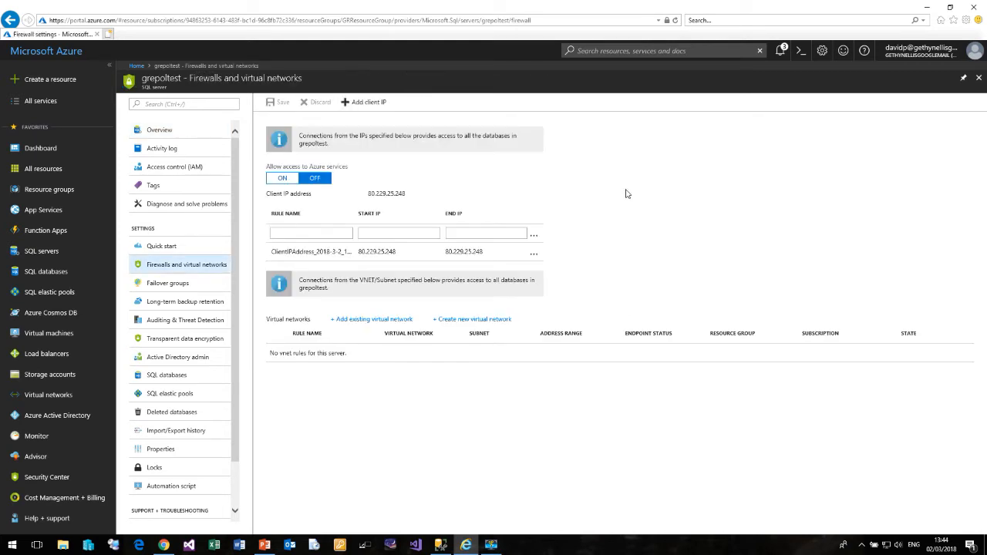
mouse_move(623, 254)
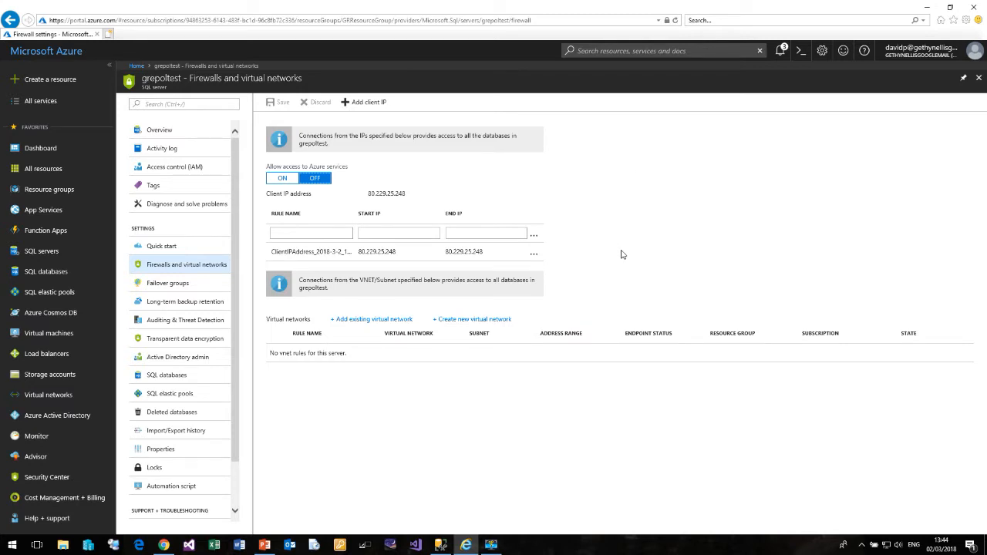
mouse_move(558, 256)
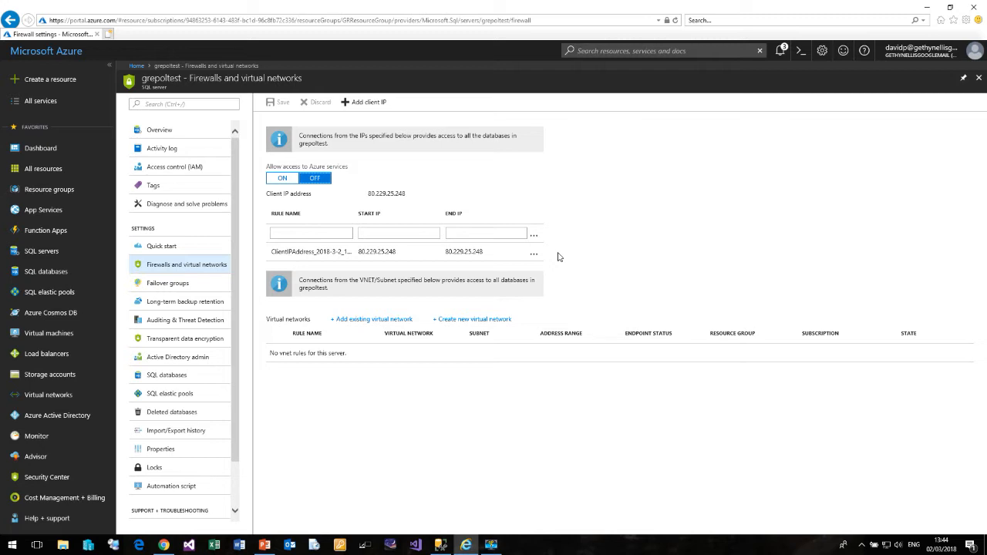
mouse_move(327, 197)
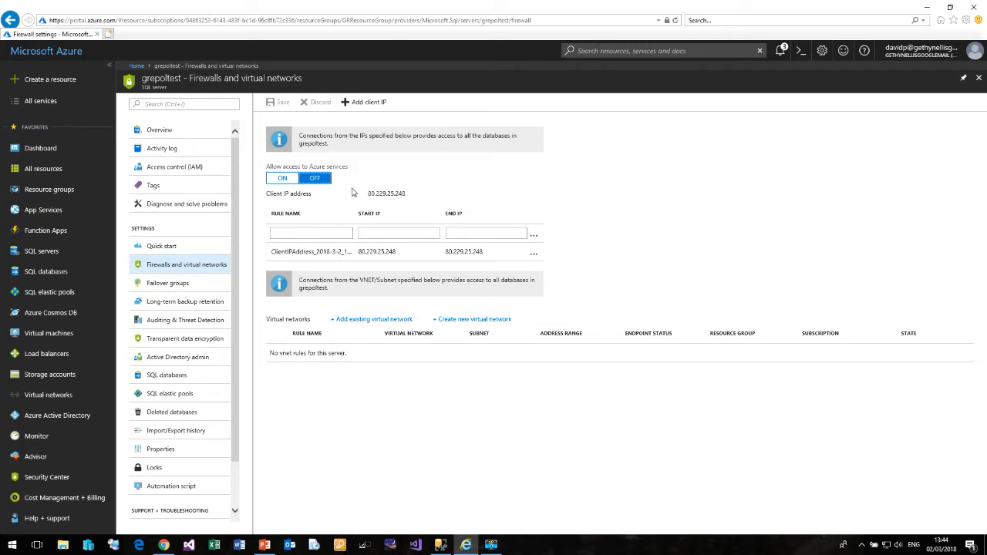
click(283, 179)
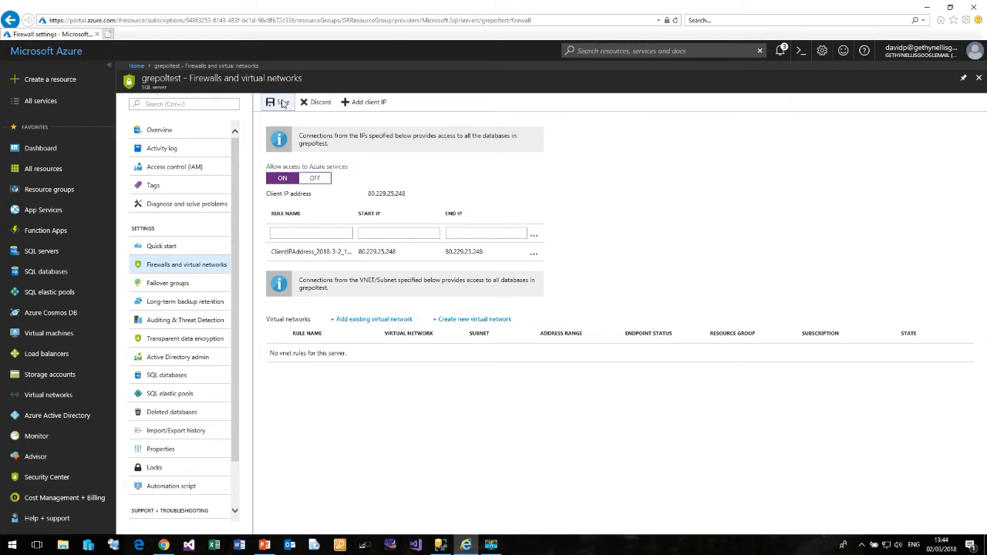
click(277, 102)
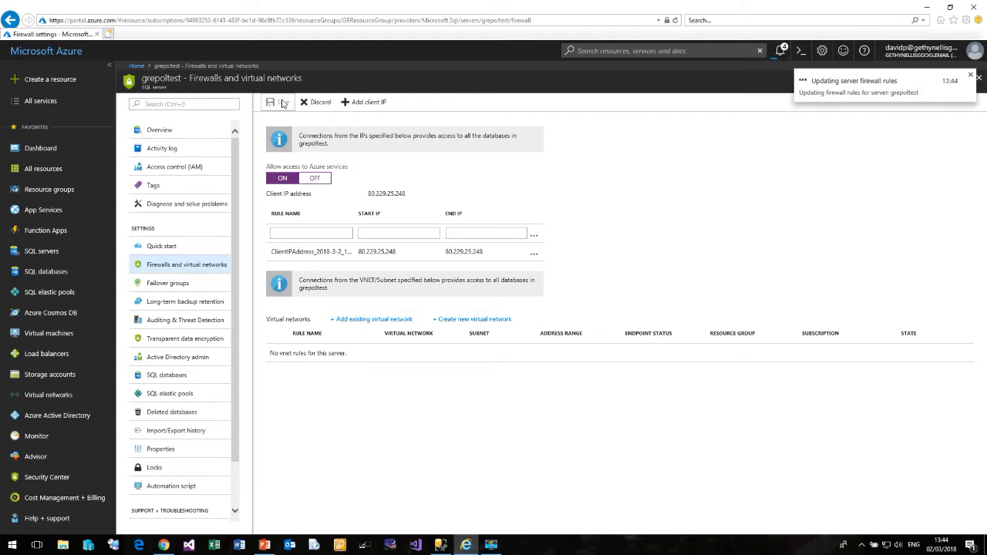
click(278, 102)
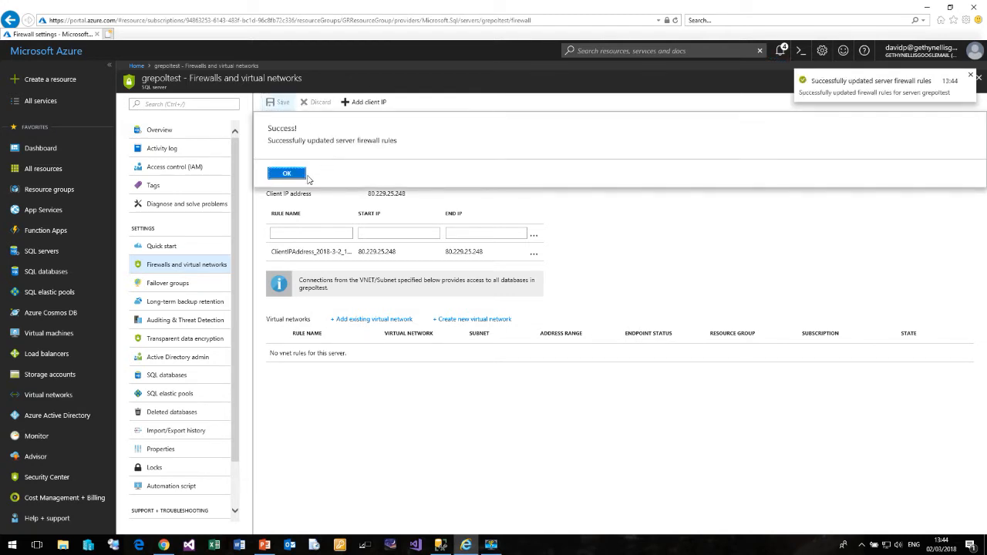
click(287, 172)
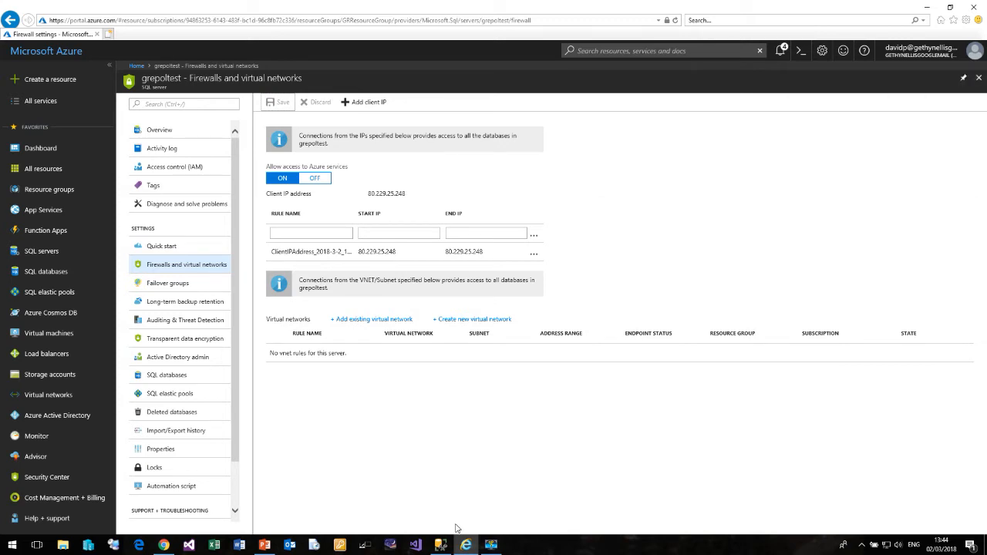
mouse_move(441, 546)
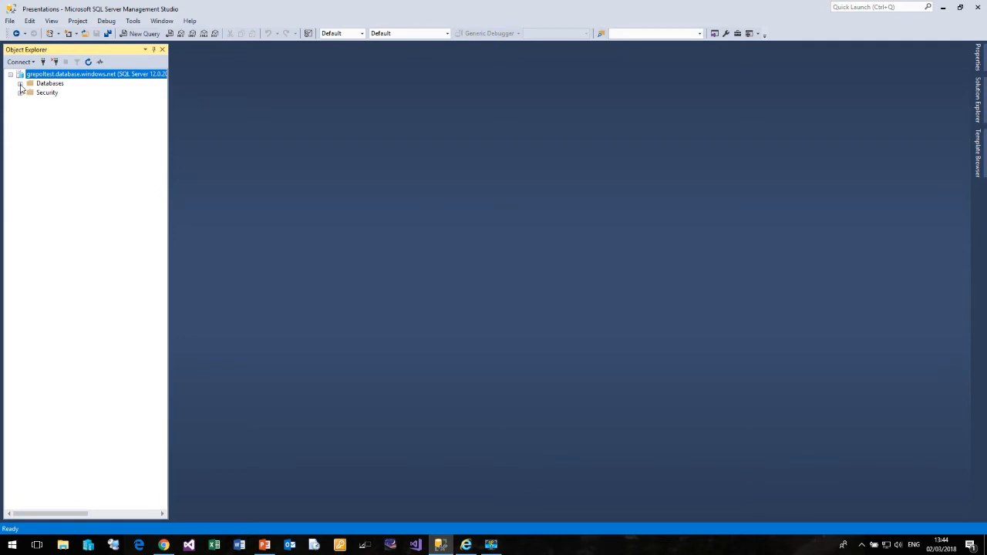
Expand Databases and the GRBTest database's Tables folder in Object Explorer.
click(18, 83)
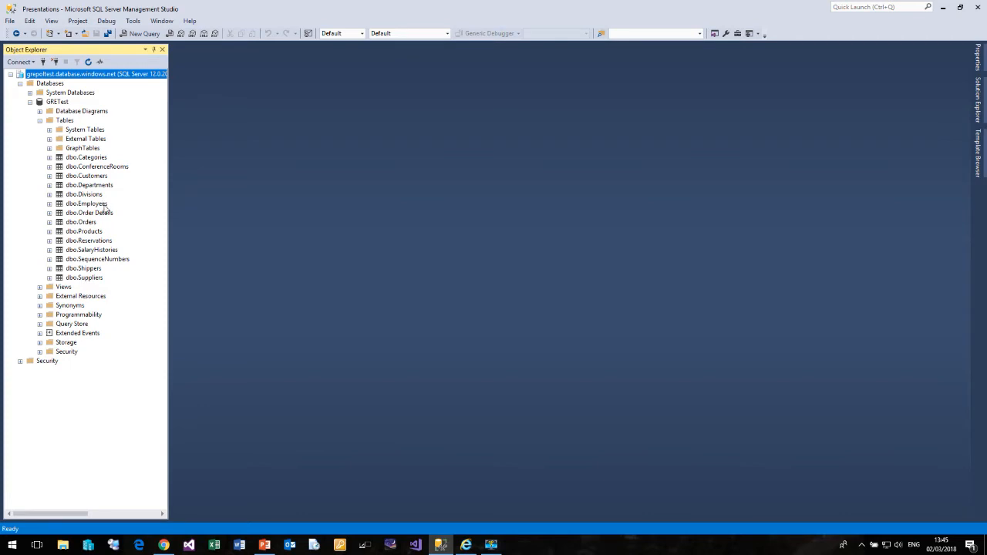
mouse_move(77, 400)
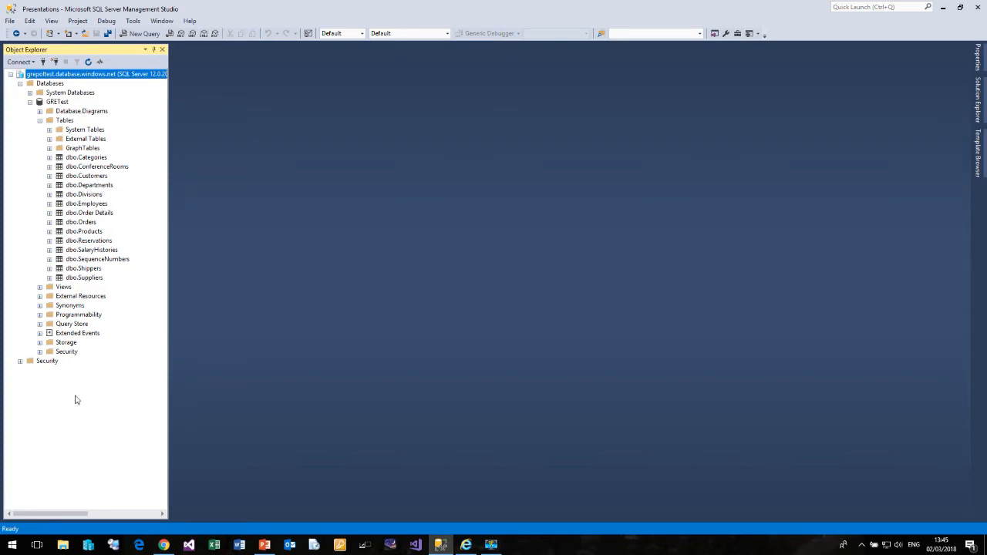
click(21, 361)
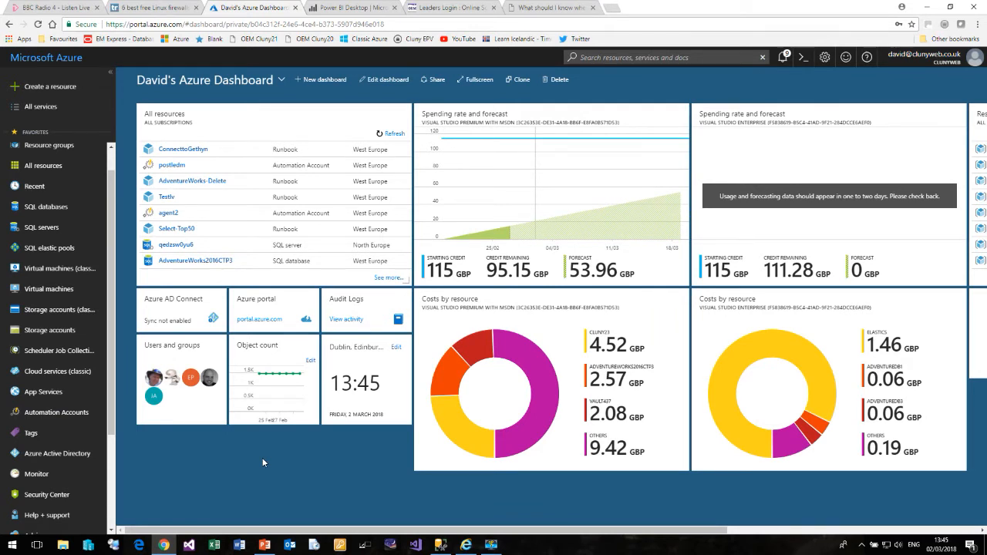
mouse_move(259, 465)
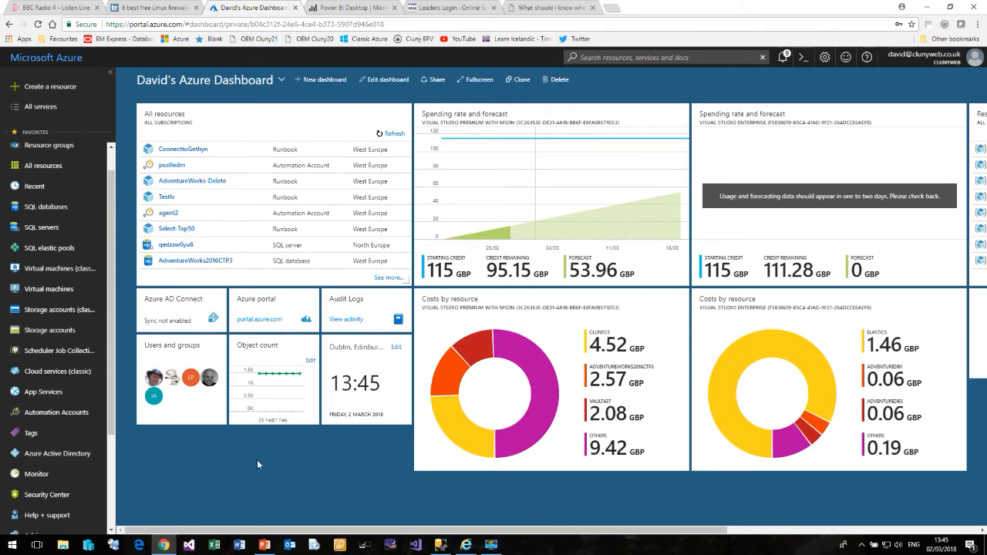
mouse_move(225, 456)
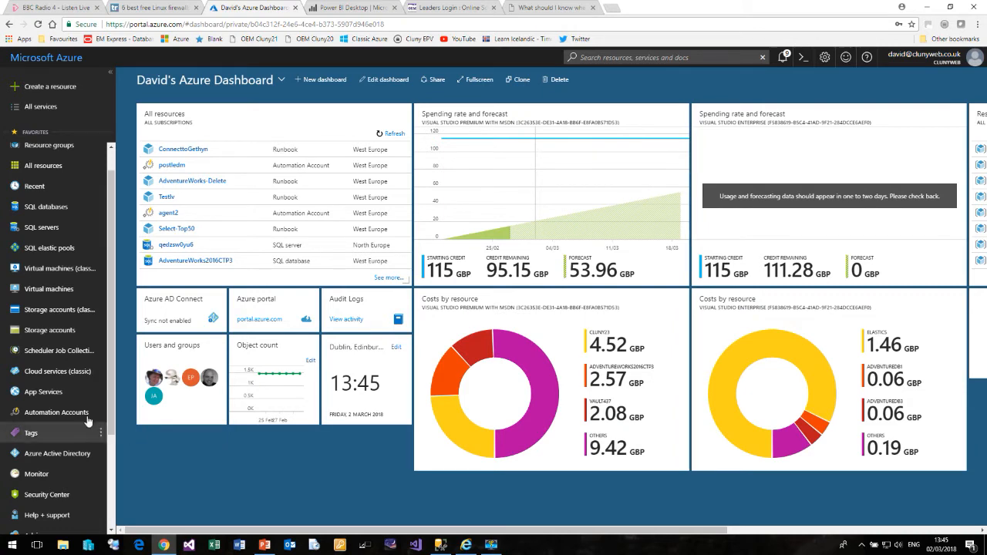
Open the postledm automation account from the Automation Accounts list.
click(55, 411)
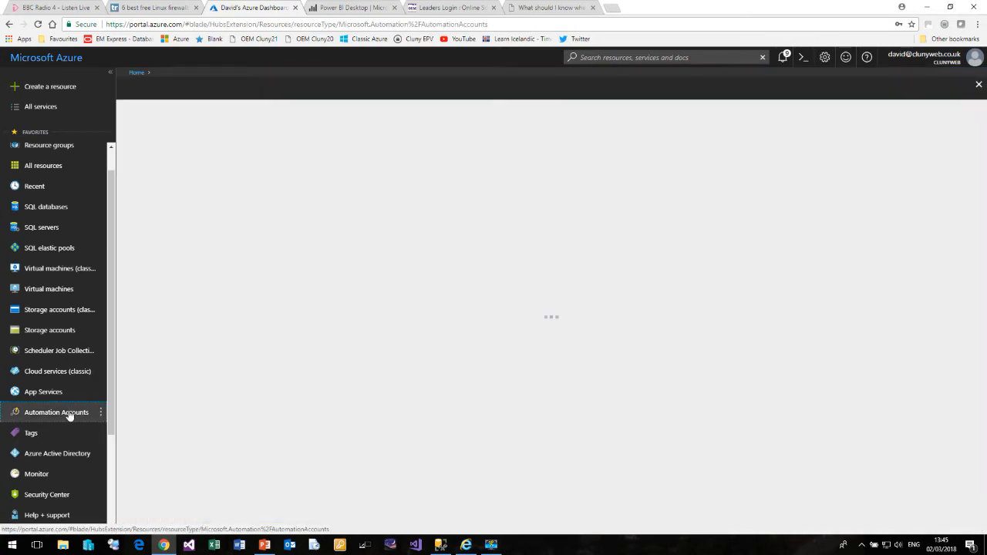
click(55, 412)
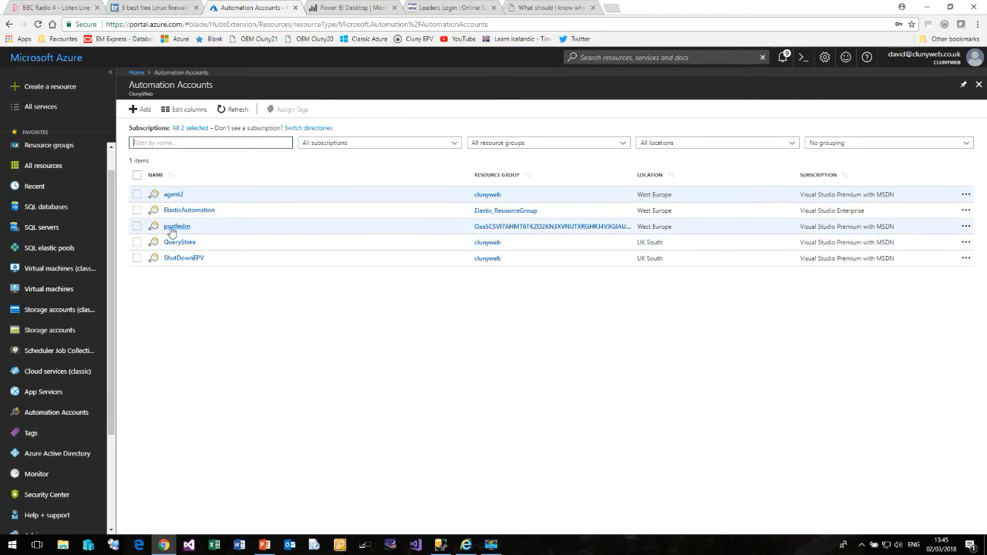
click(176, 225)
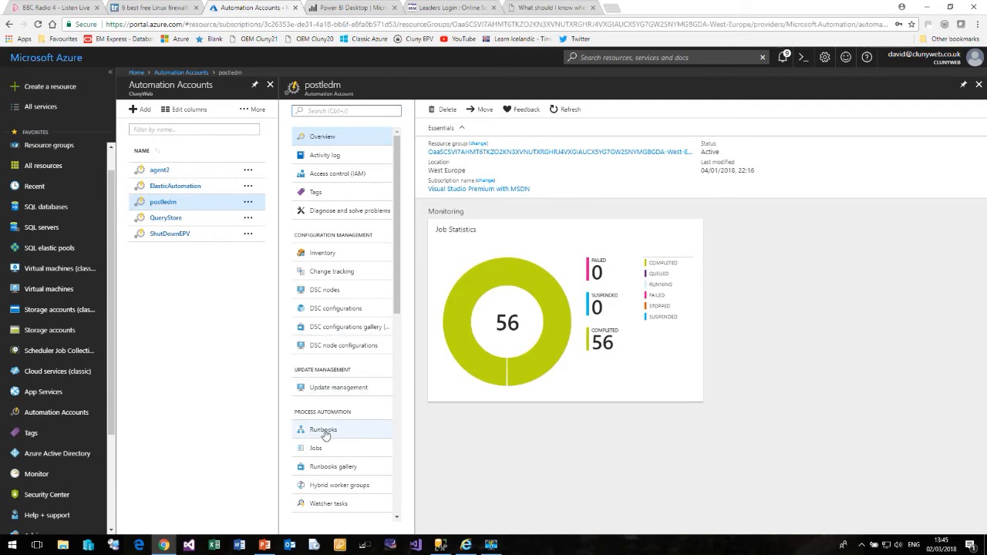
Open the ConnectioGethyn runbook's overview from the account's runbook list.
click(324, 429)
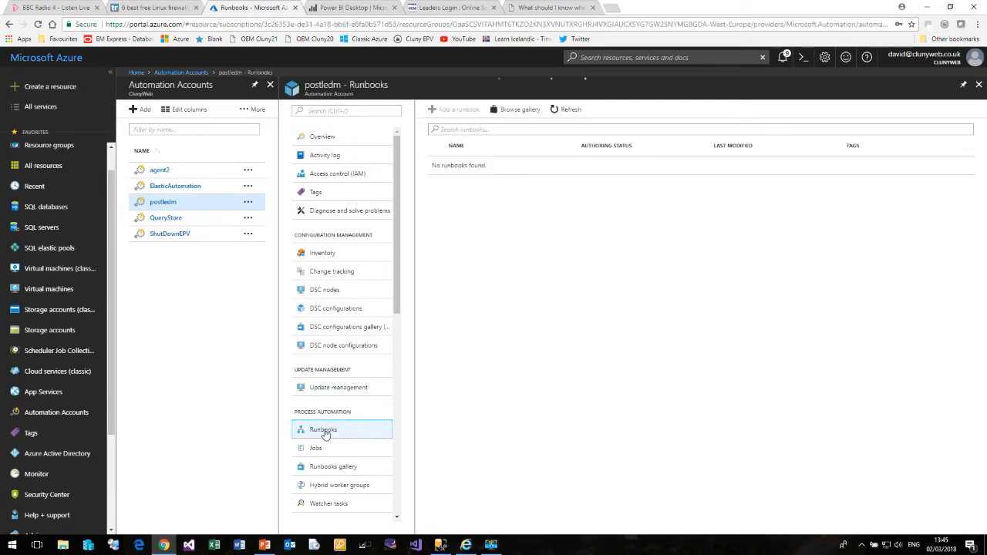
click(322, 429)
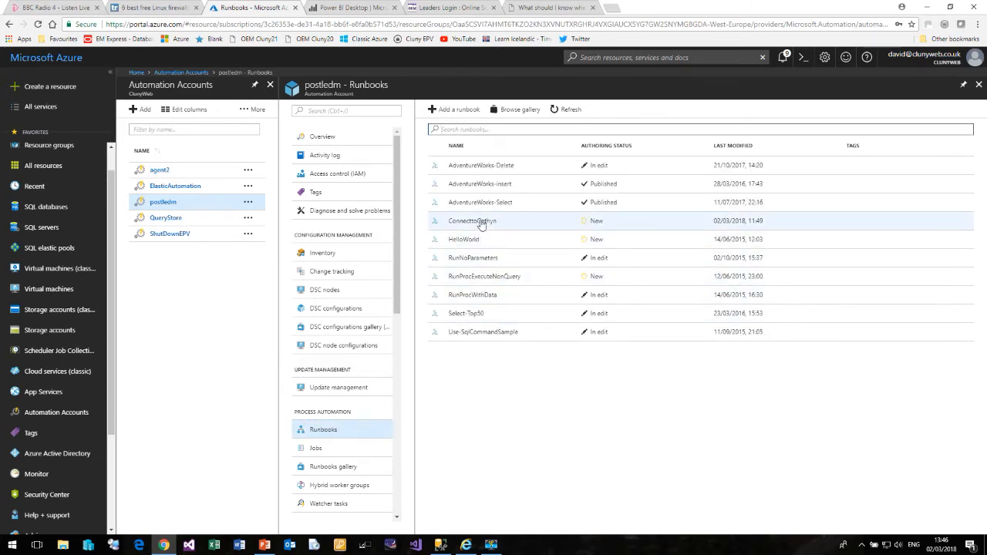
click(472, 220)
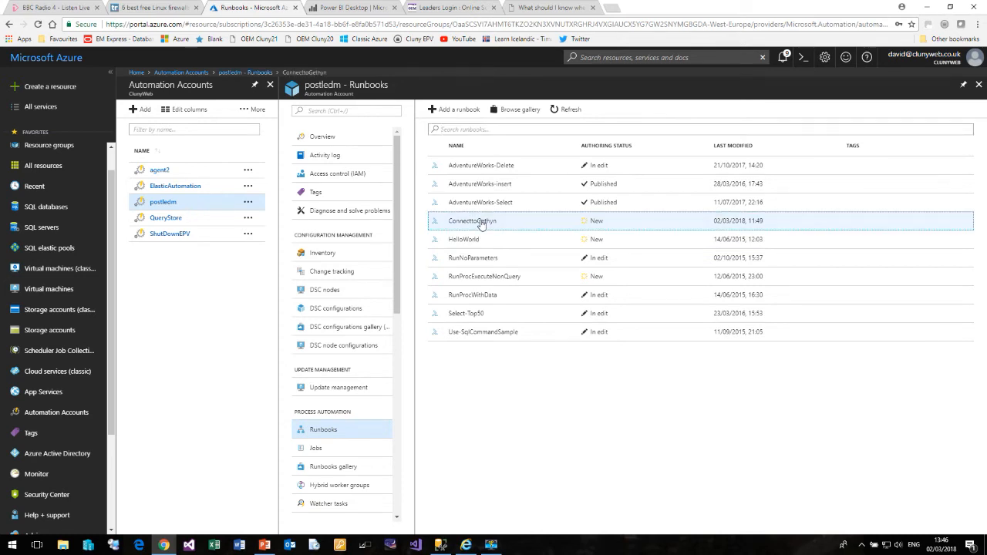
click(472, 221)
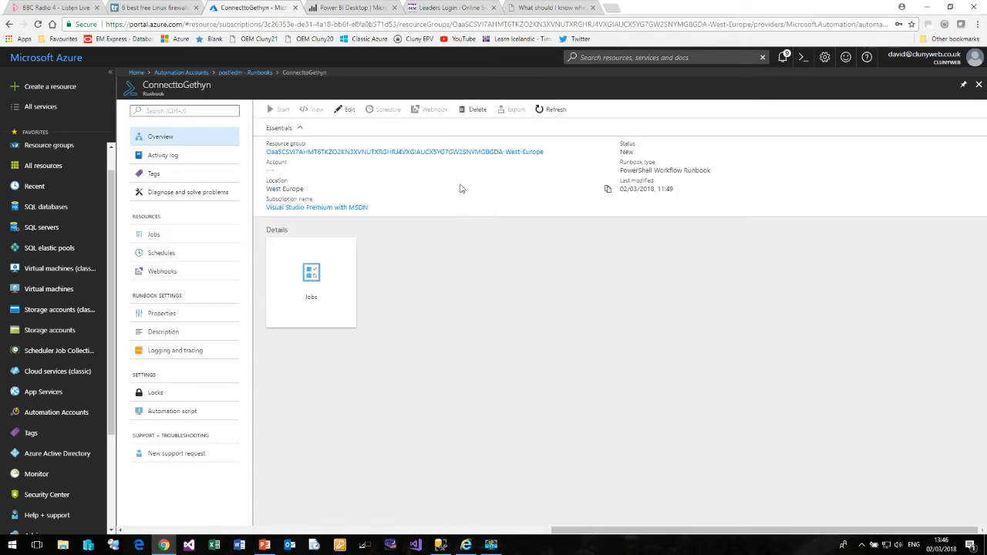
Open the runbook's PowerShell workflow script in the editor and review the query code.
click(346, 108)
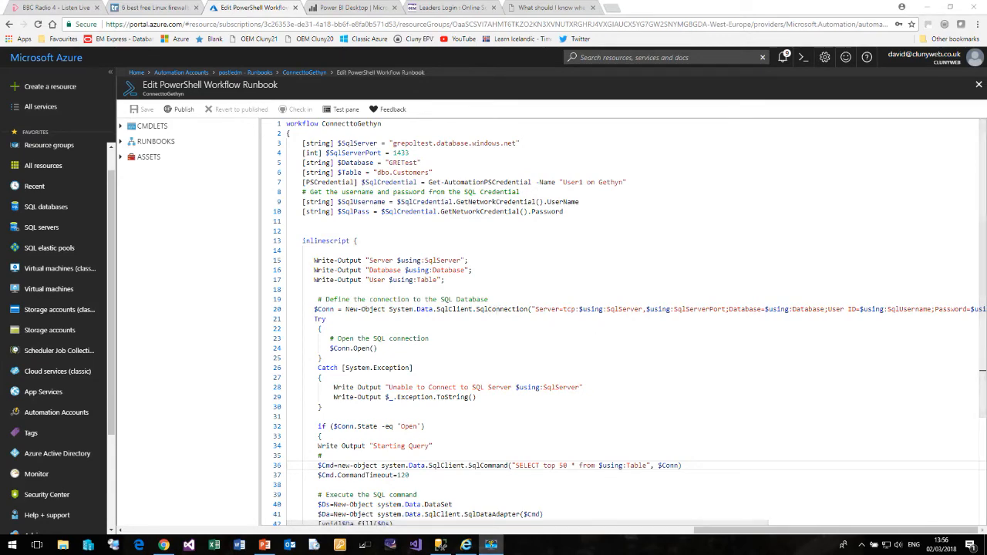
scroll(down, 3)
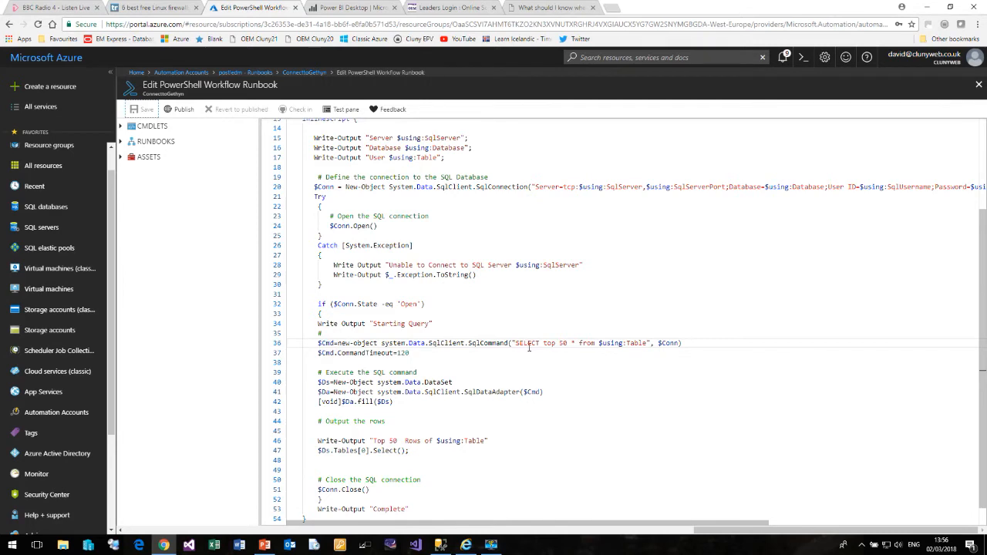
mouse_move(620, 347)
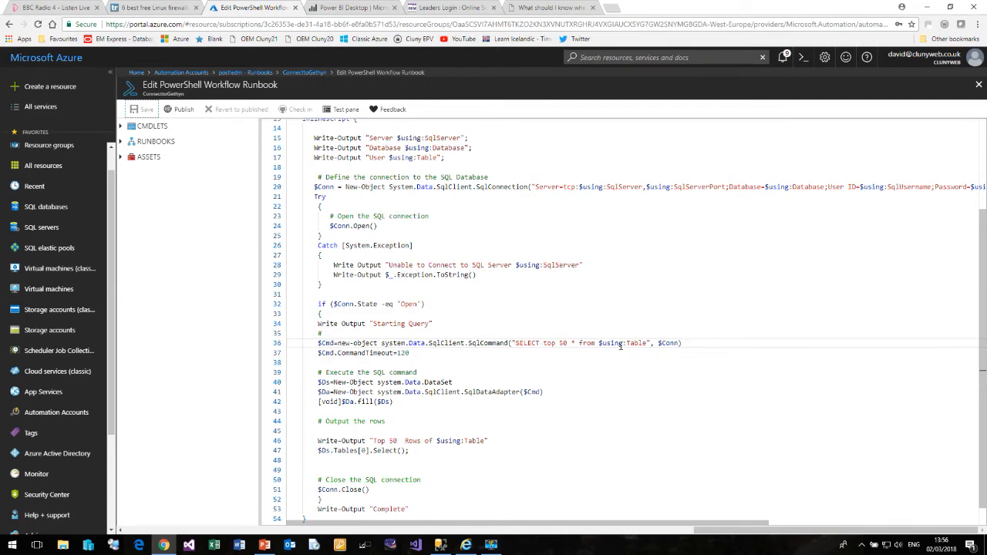
mouse_move(559, 416)
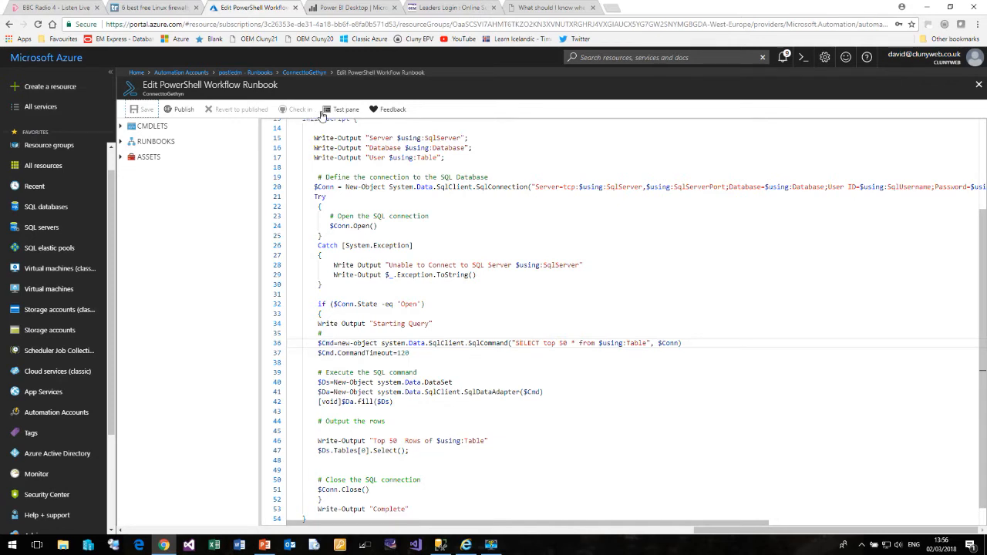
Start a test run of the runbook and let it complete with customer records output.
click(343, 108)
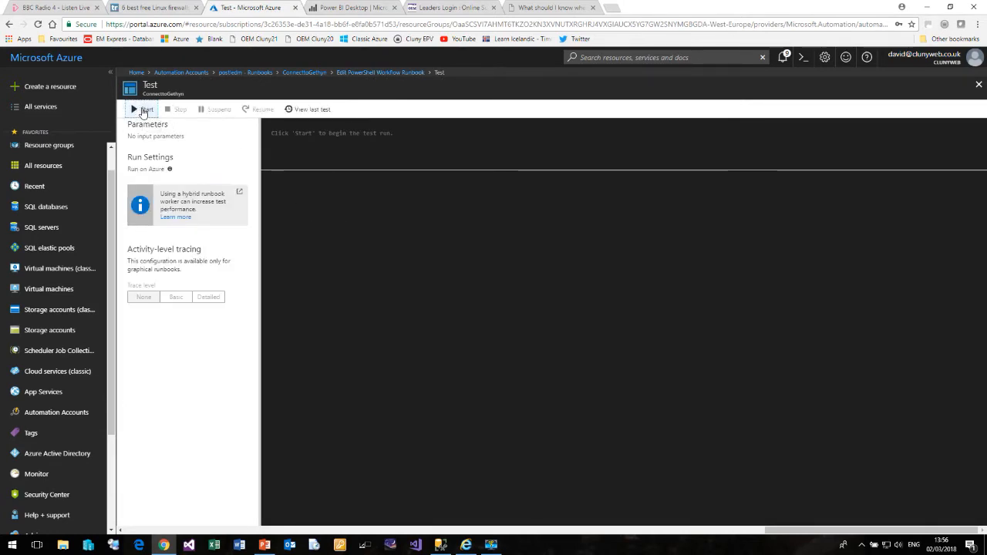
click(141, 108)
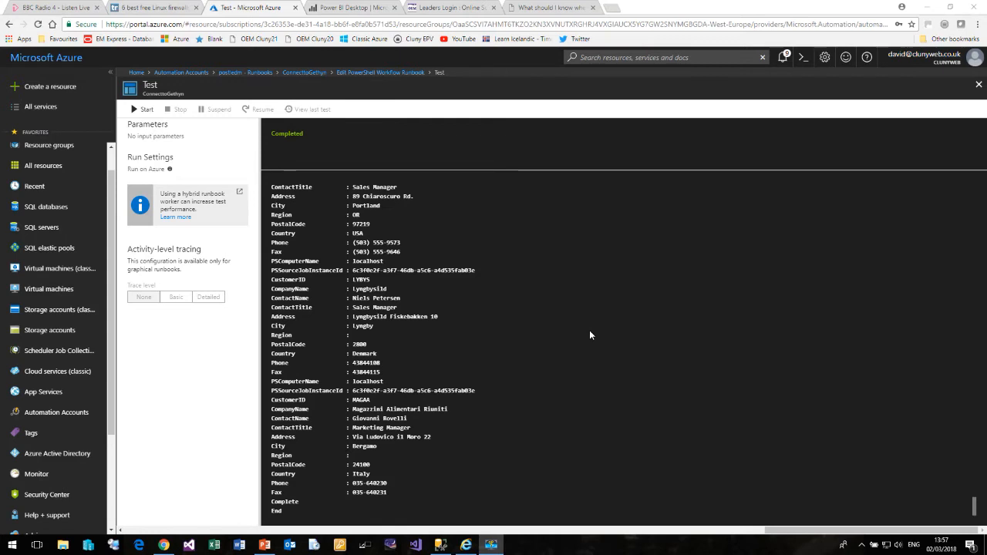
mouse_move(595, 316)
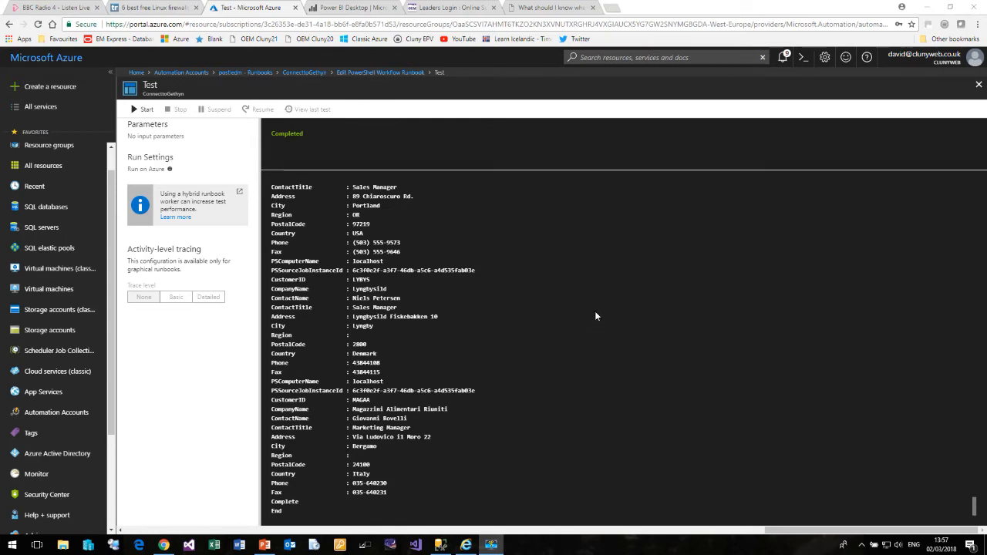
mouse_move(243, 426)
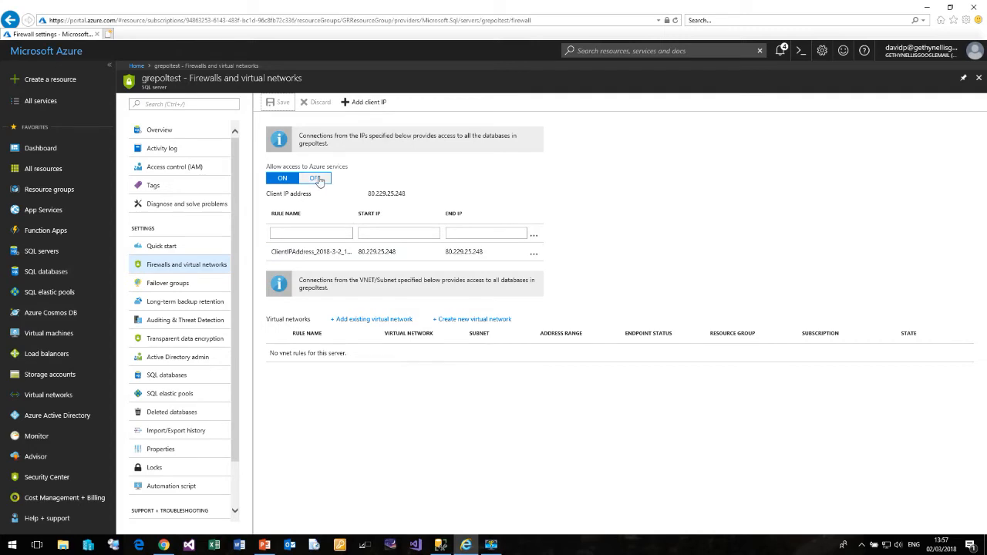
Turn Allow access to Azure services OFF on grepotest's firewall page, save, and confirm.
click(314, 179)
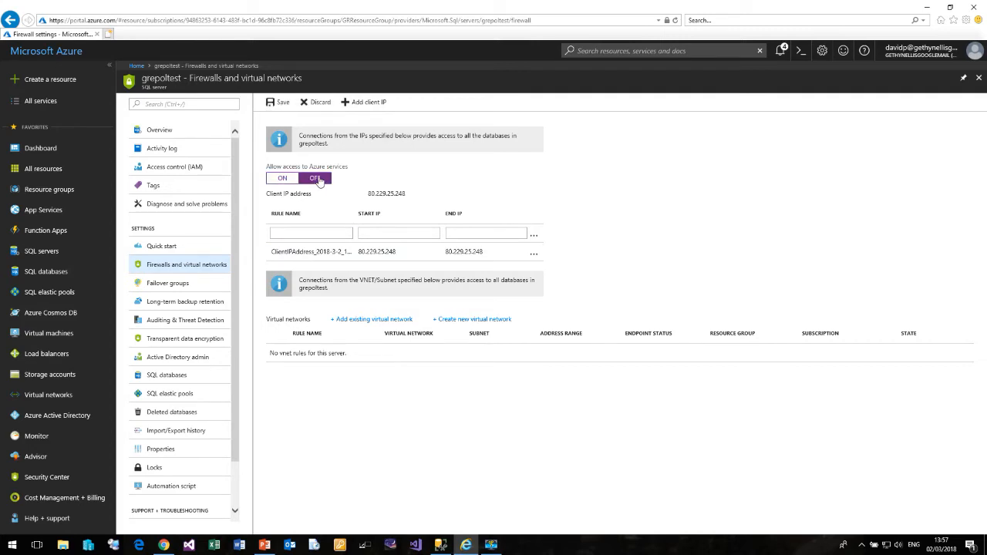
mouse_move(337, 176)
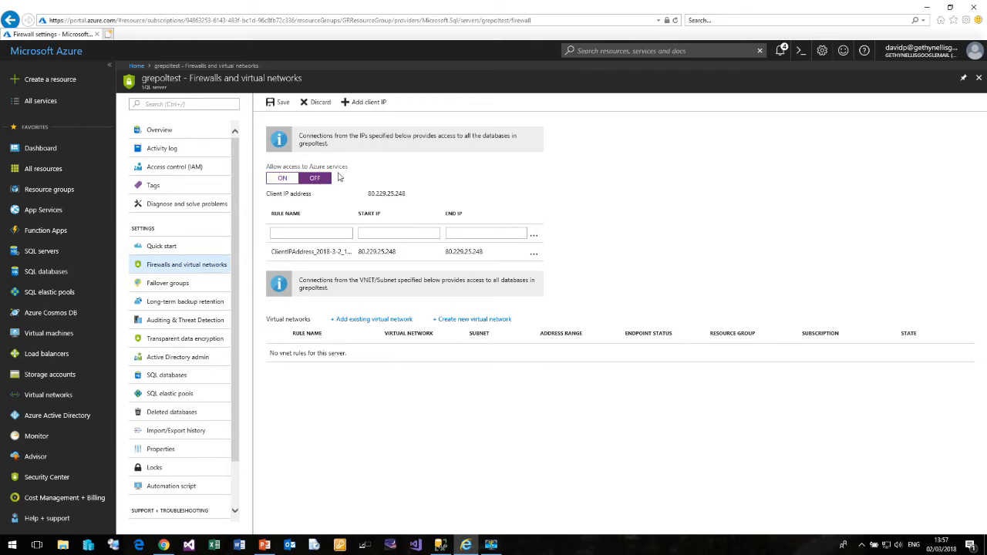
click(277, 102)
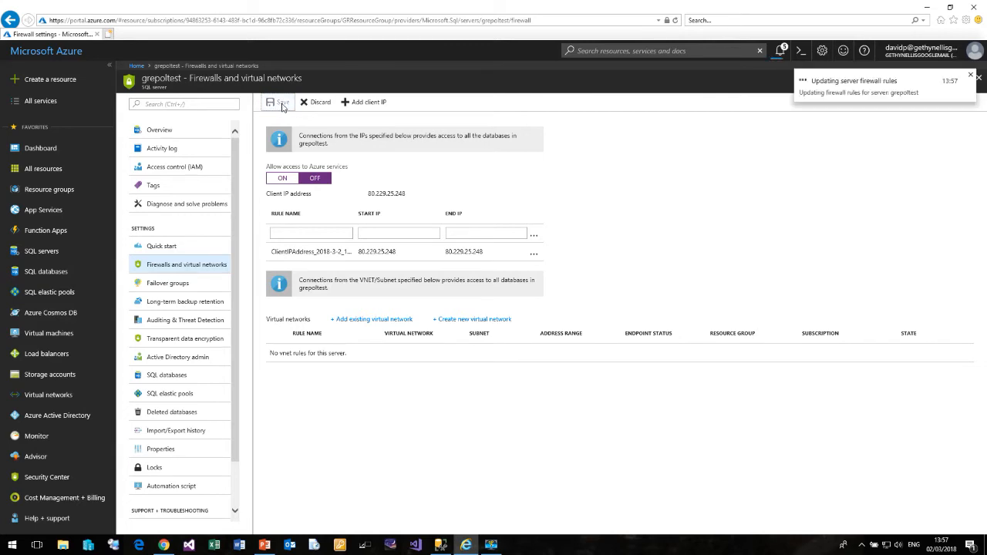
click(314, 179)
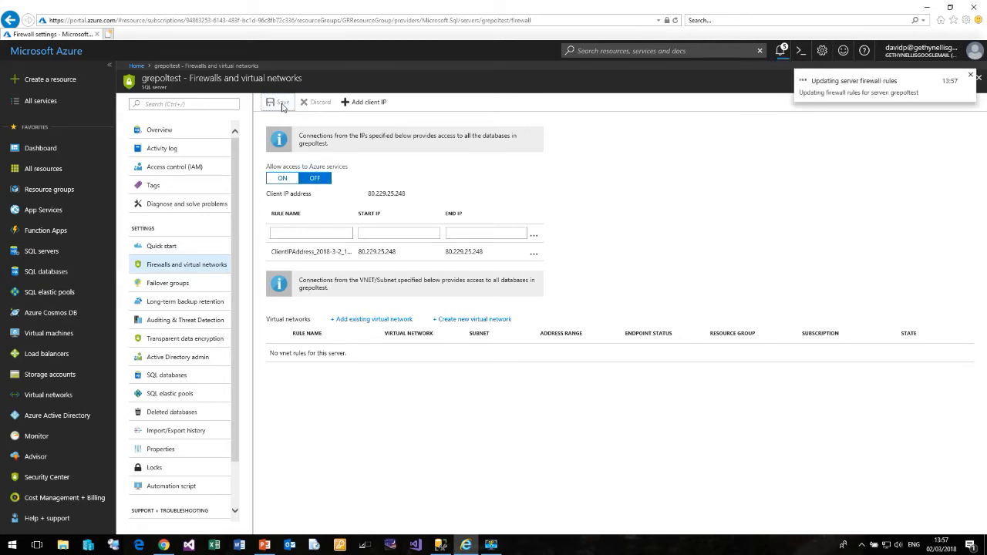
click(280, 102)
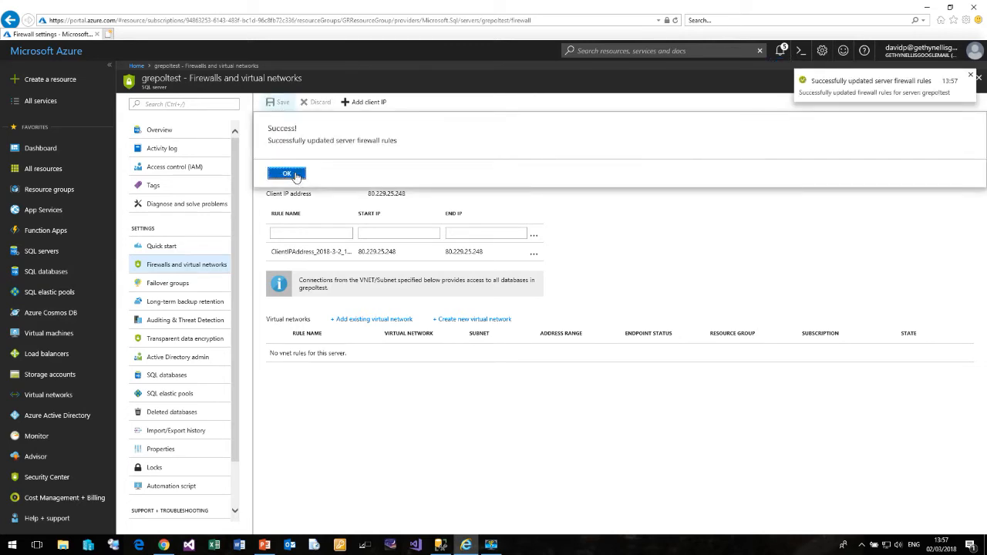
click(287, 173)
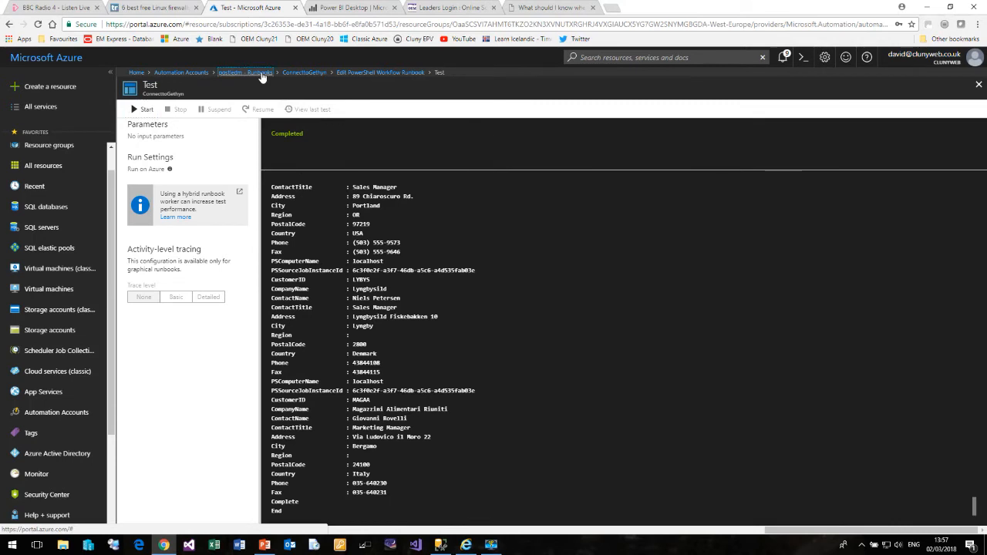
Return to the Edit PowerShell Workflow Runbook editor via the breadcrumb.
click(243, 73)
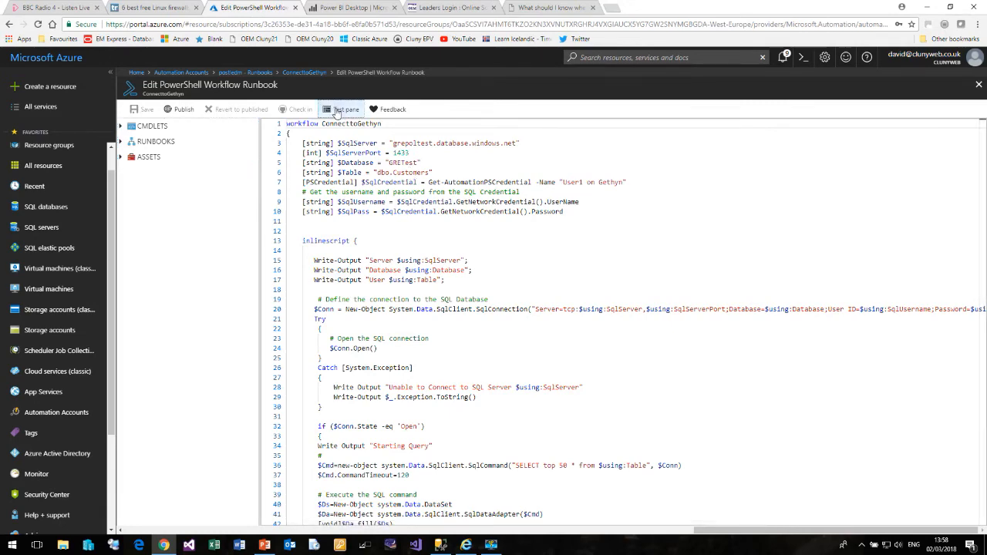
Start a new test run of the runbook after the firewall change.
click(341, 108)
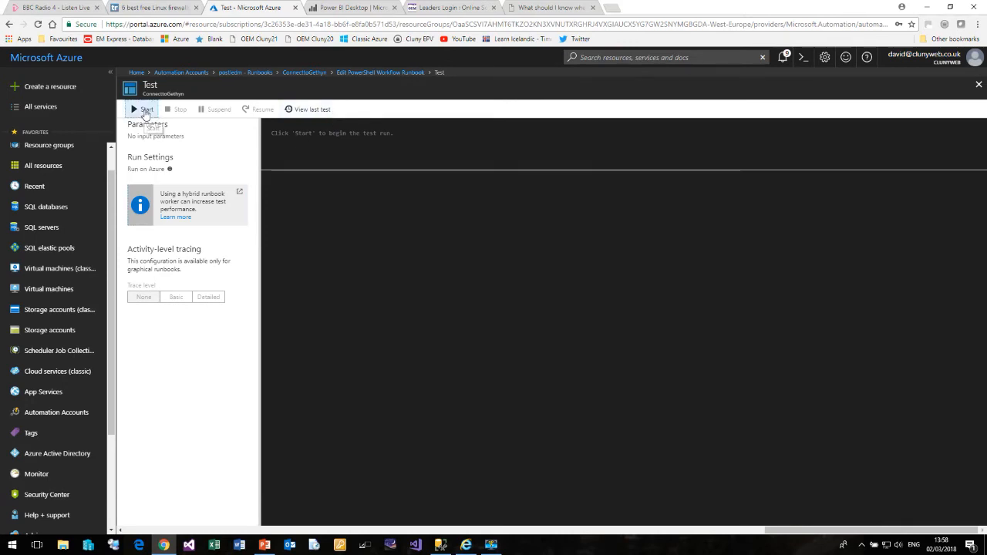
click(142, 108)
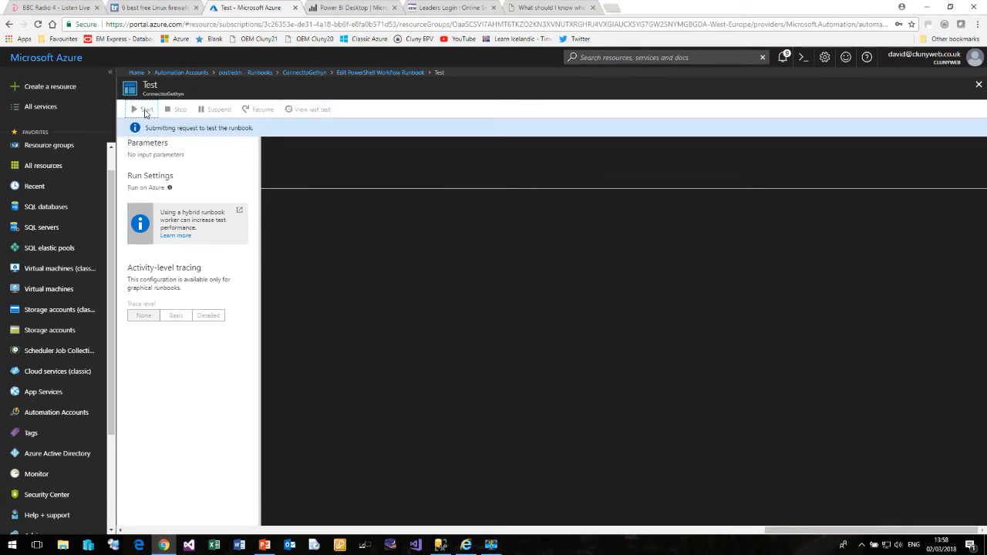
click(142, 108)
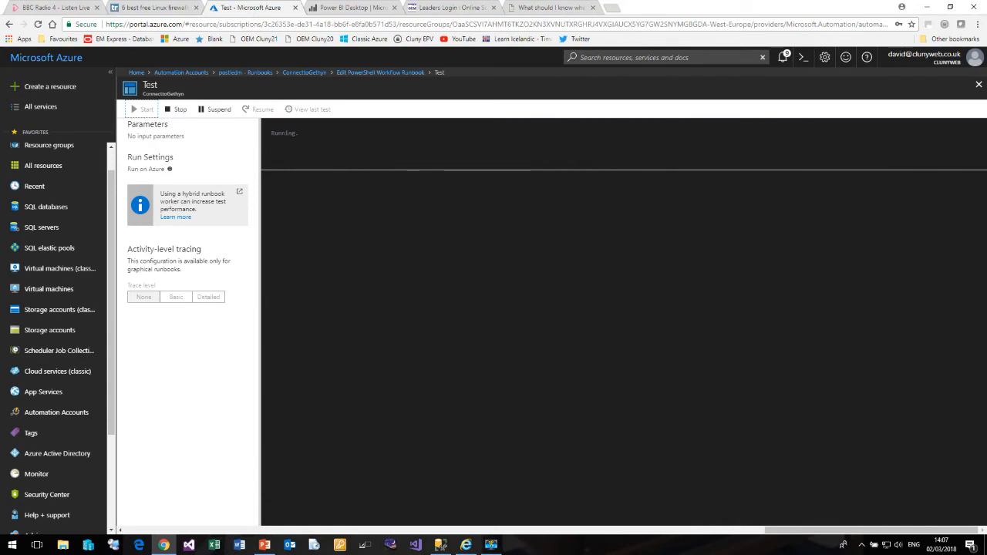